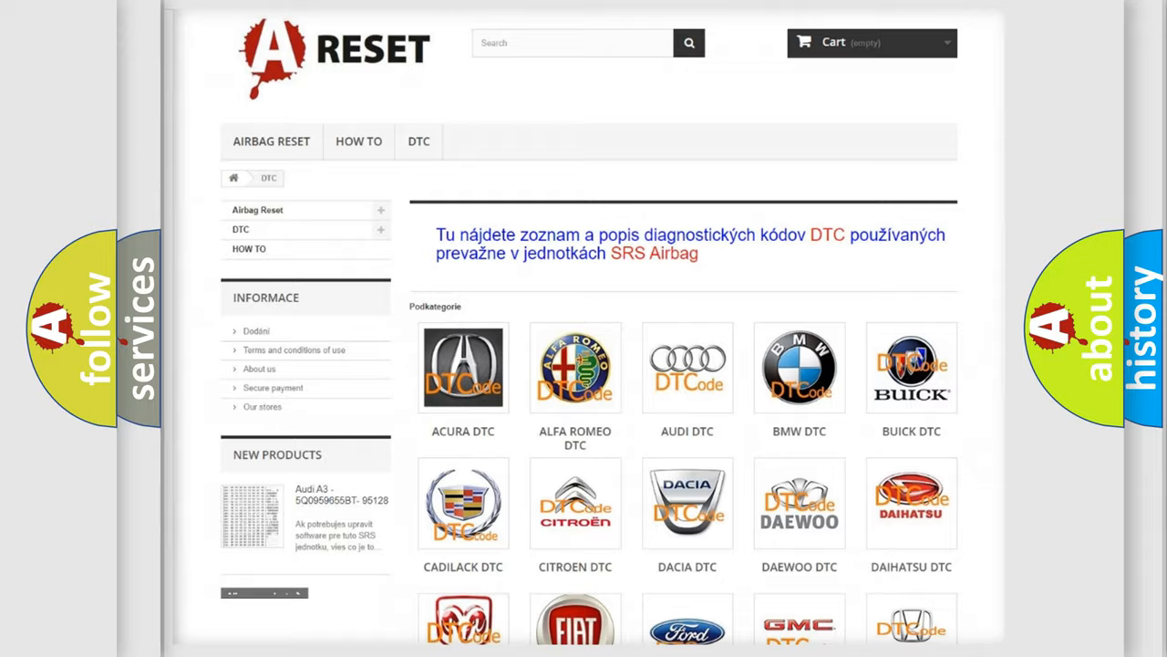
# Step: Scroll through the Jeep DTC fault code table
pyautogui.scroll(-3)
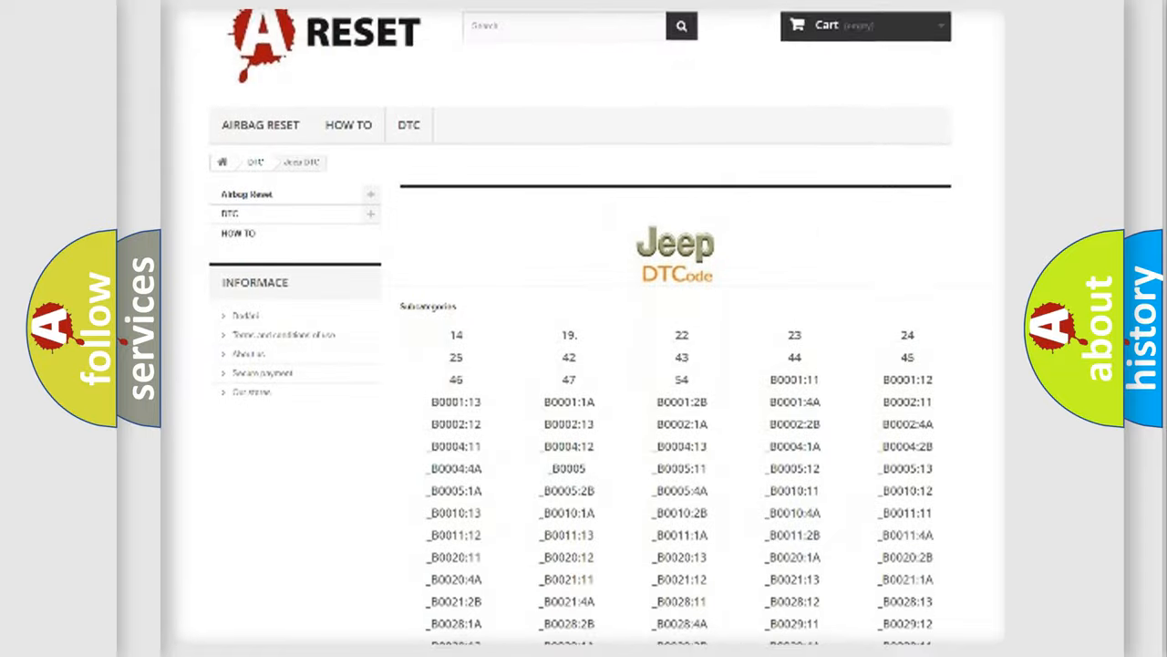
pyautogui.scroll(-3)
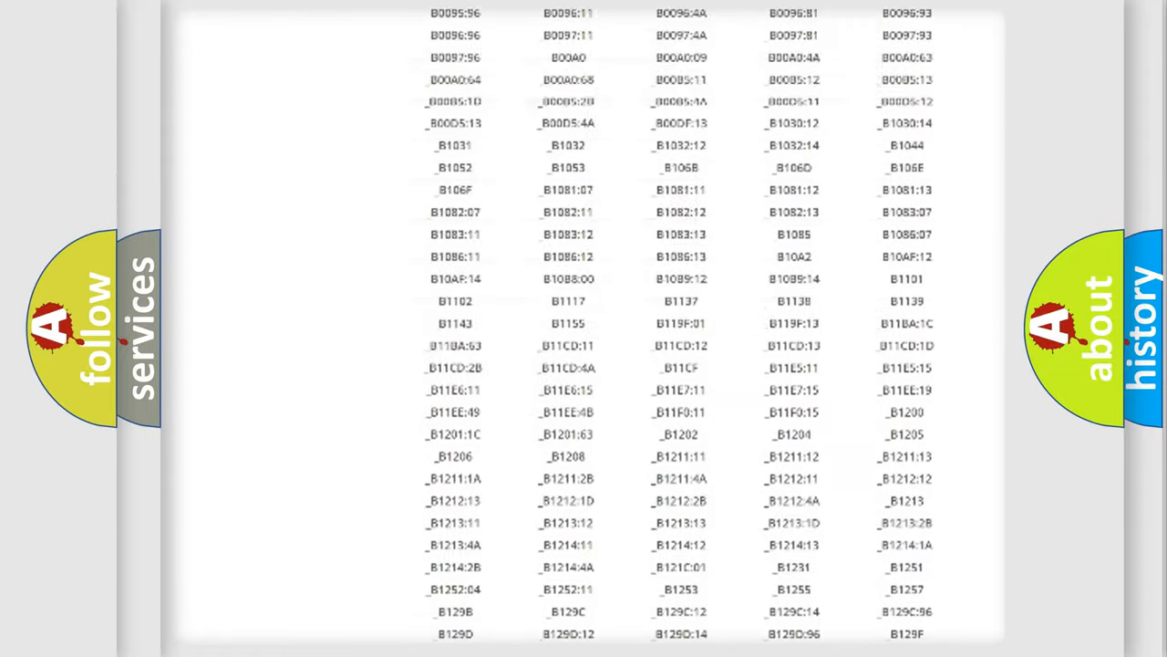
pyautogui.scroll(3)
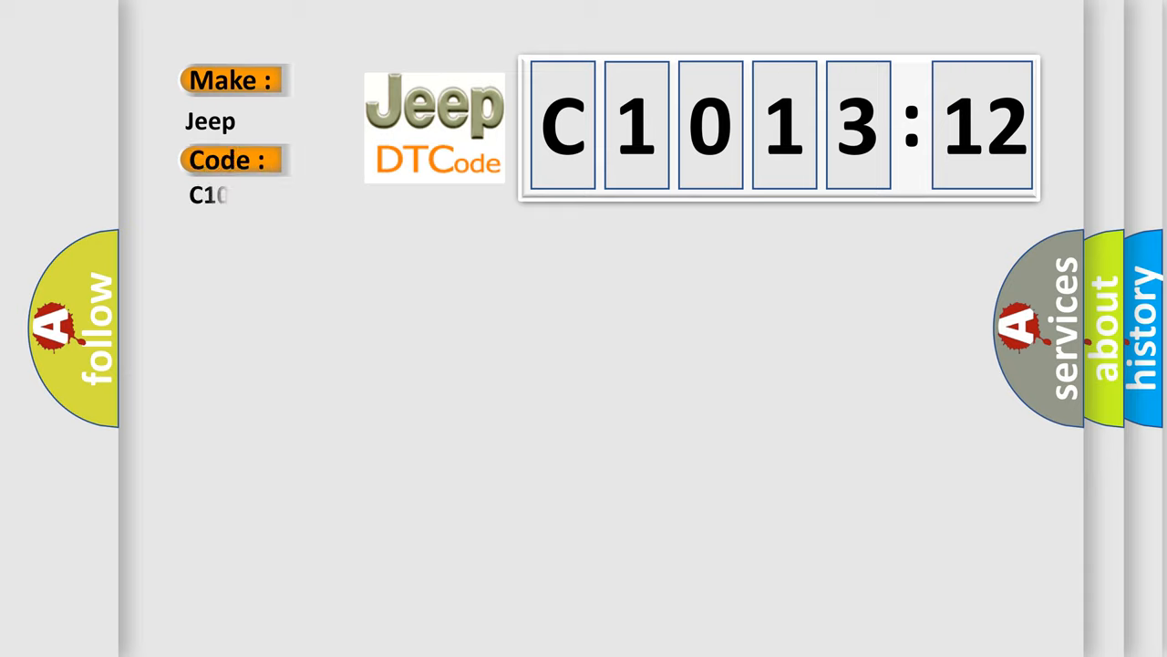
# Step: Enter code 1312 and reveal the C1013:12 causes: poor PCM connection, short to battery
pyautogui.write('1312')
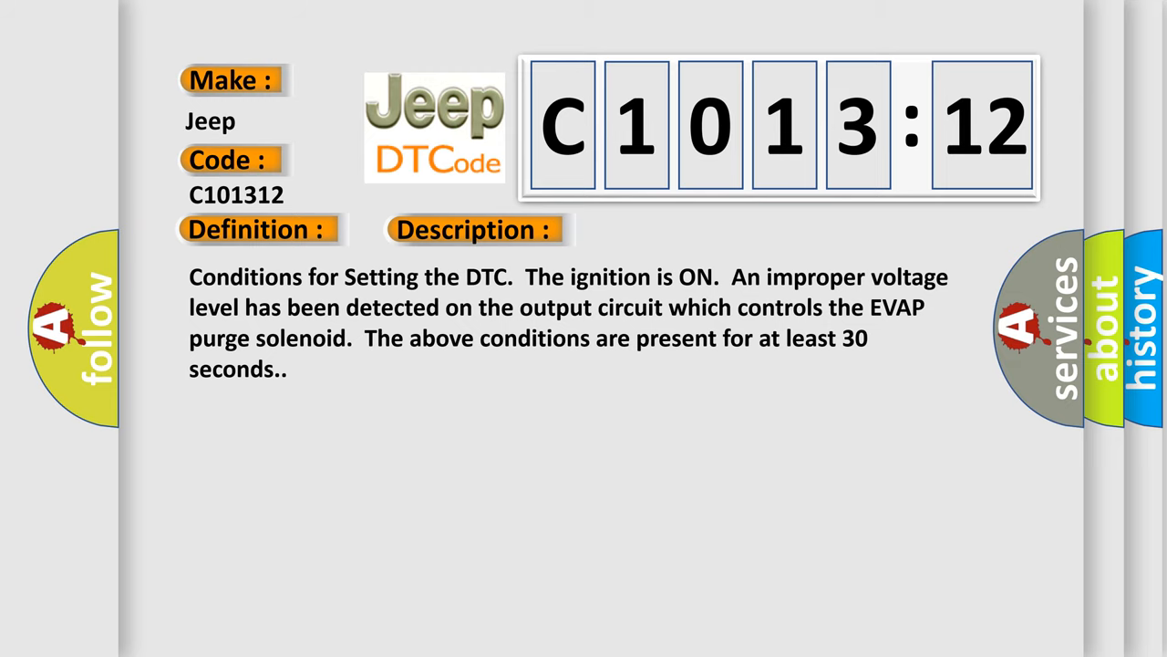
pyautogui.click(668, 230)
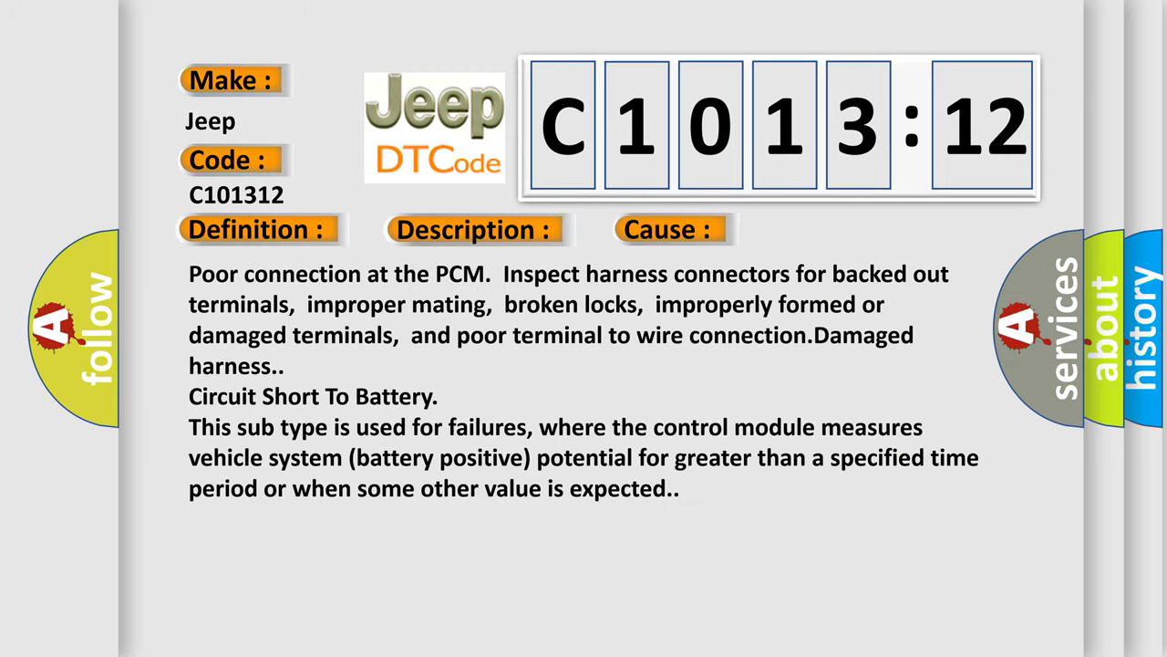